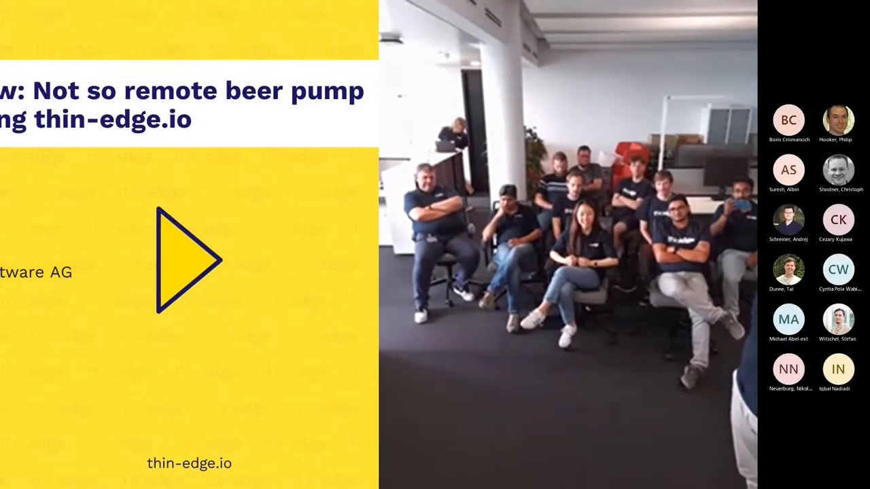
Advance the shared Teams presentation from the beer pump title slide to The Demo slide
left_click(188, 261)
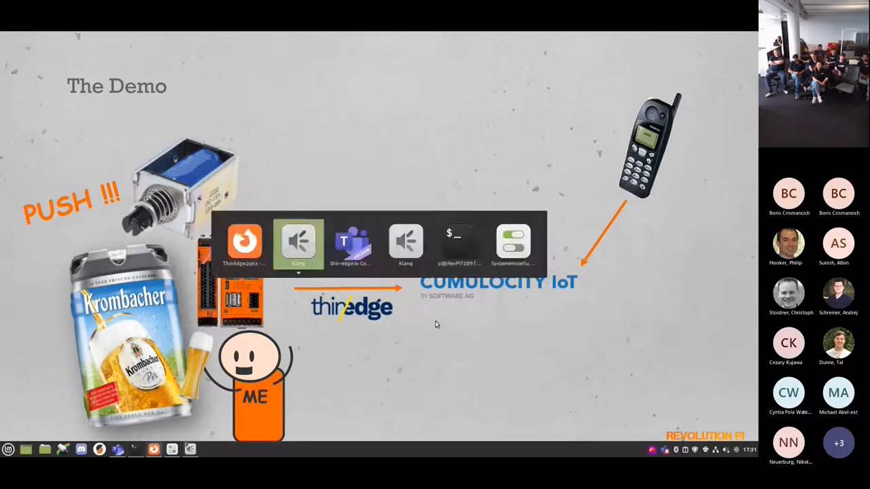
In Teams Device settings, choose HD USB Camera for video and pick a speaker output device
left_click(298, 242)
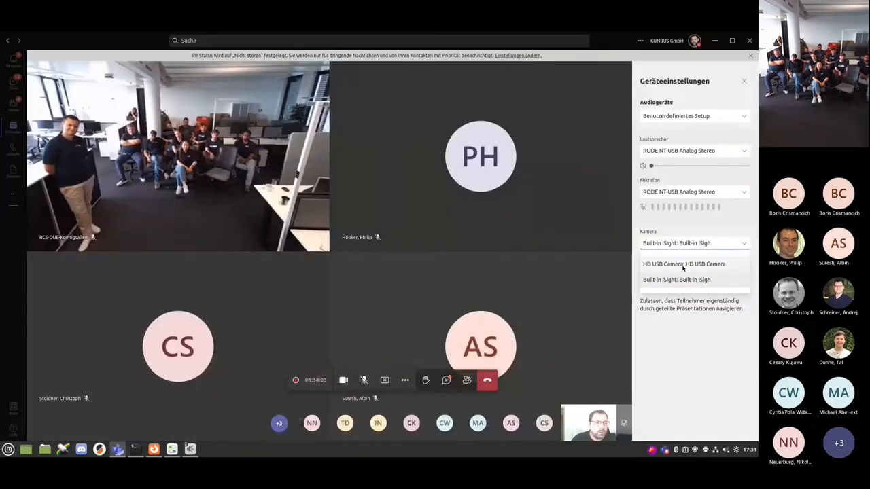
left_click(682, 264)
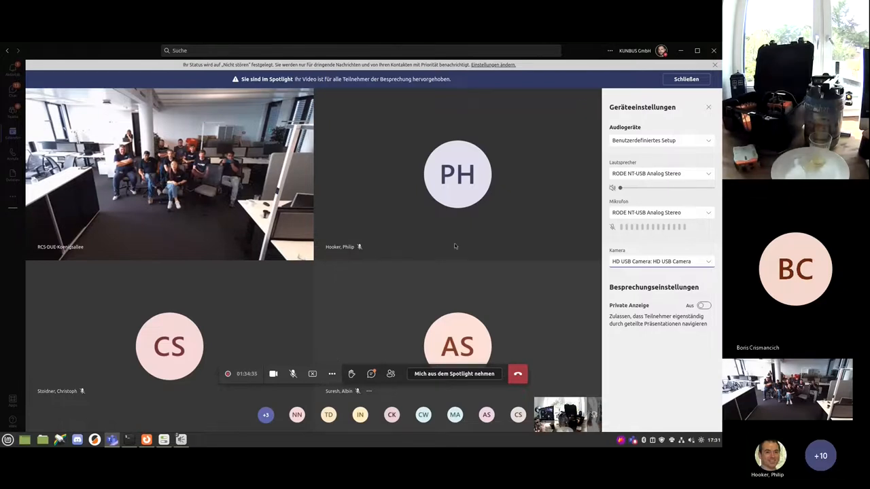
left_click(660, 174)
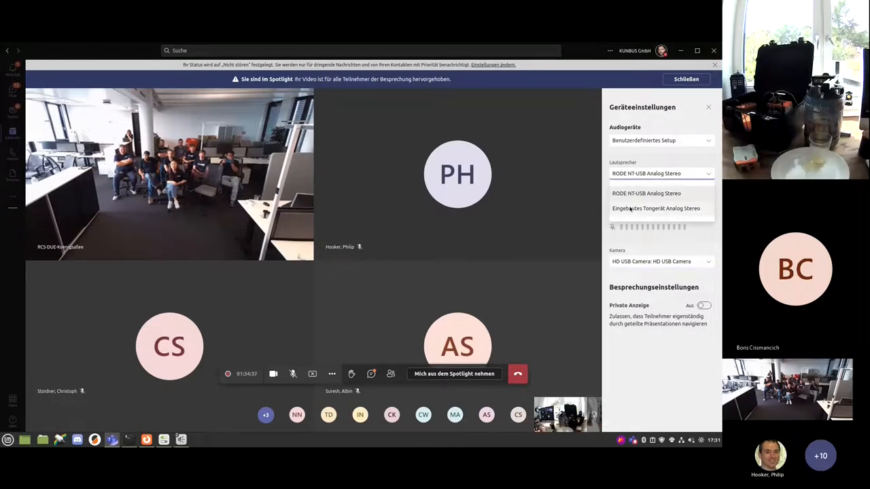
left_click(659, 208)
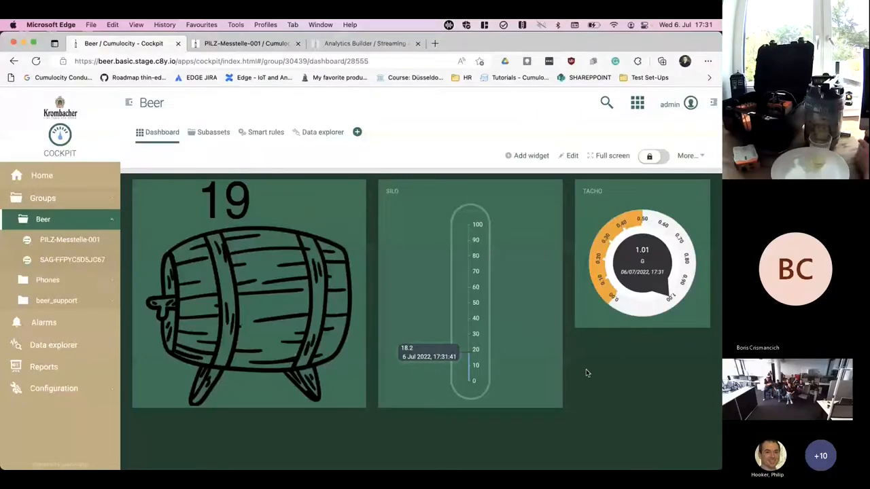
mouse_move(405, 112)
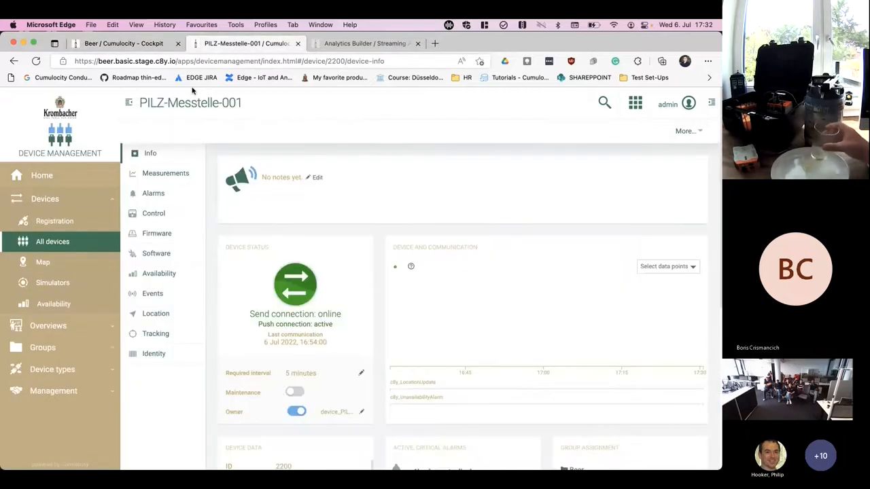
mouse_move(68, 259)
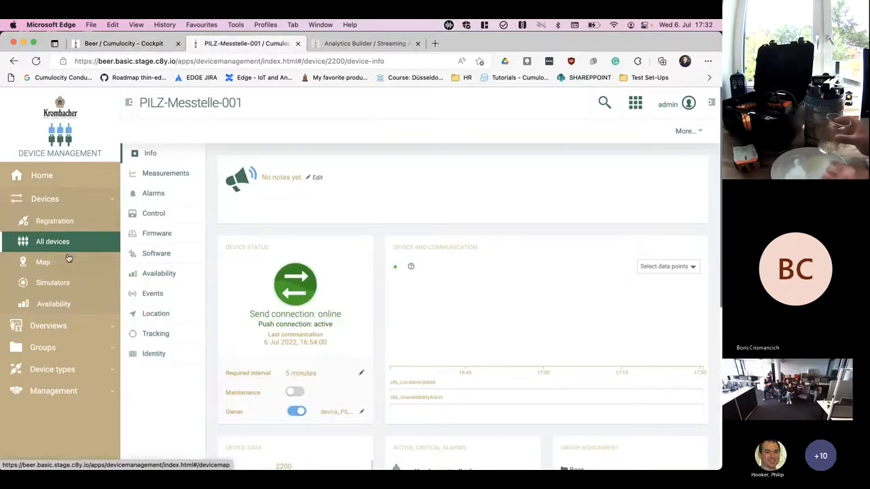
From All devices, show PILZ-Messtelle-001's Tracking page with its location near Hamburg
left_click(51, 242)
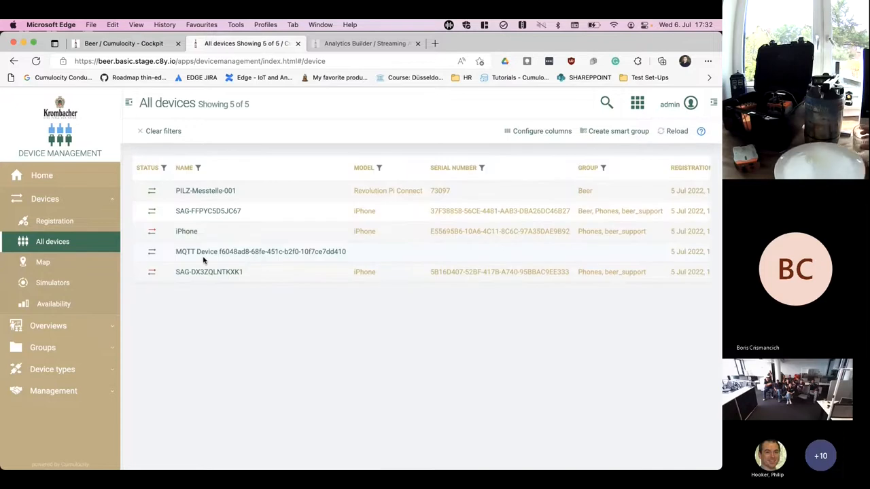
left_click(205, 190)
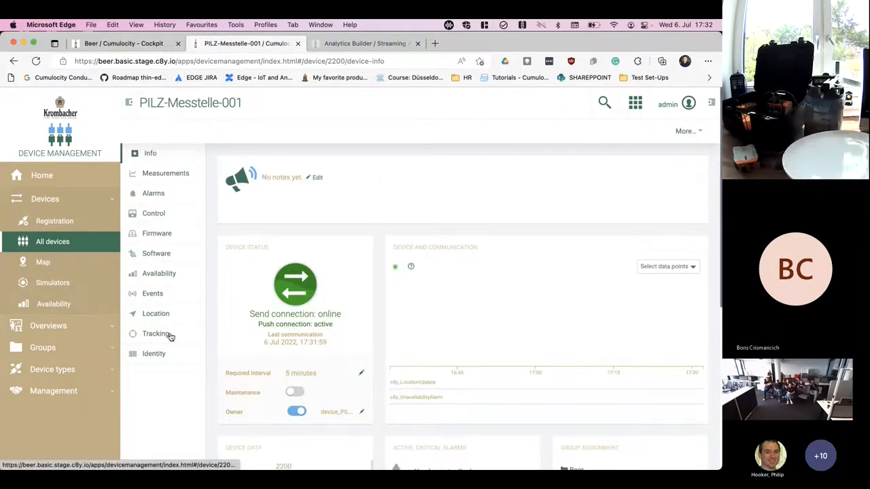
left_click(157, 334)
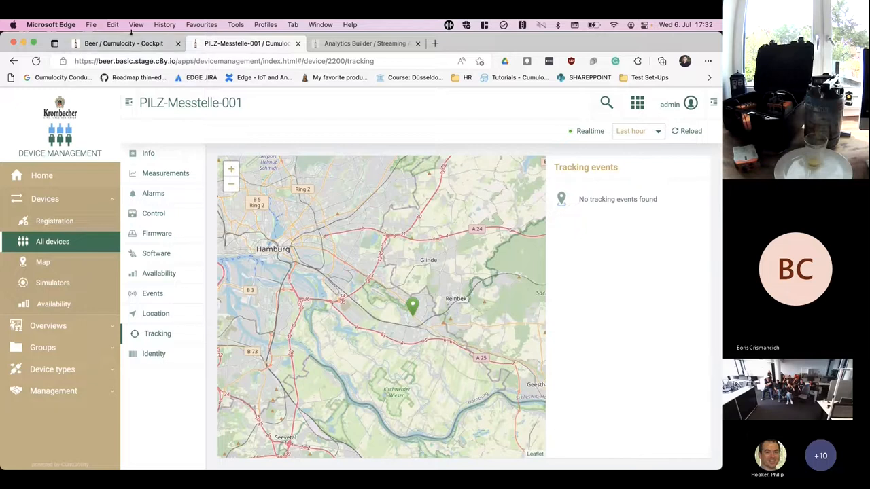
mouse_move(121, 43)
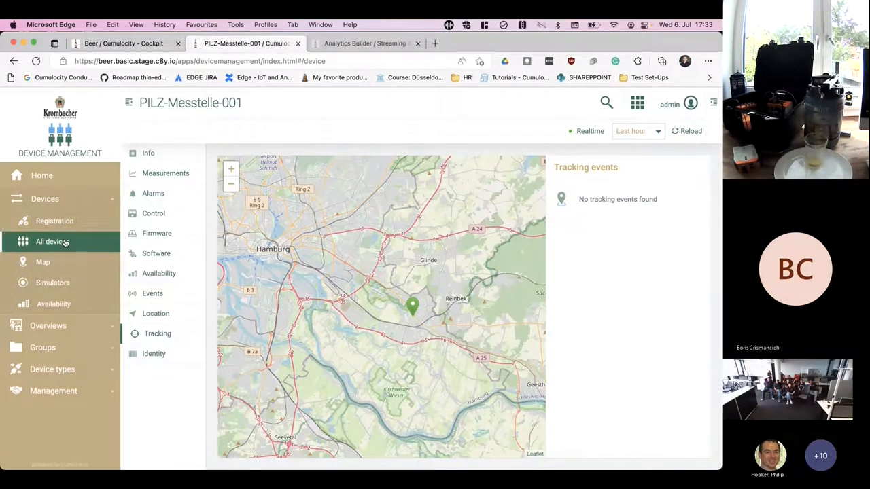
From All devices, show SAG-FFPYC5D5JC67's Measurements with acceleration and barometer charts
left_click(51, 242)
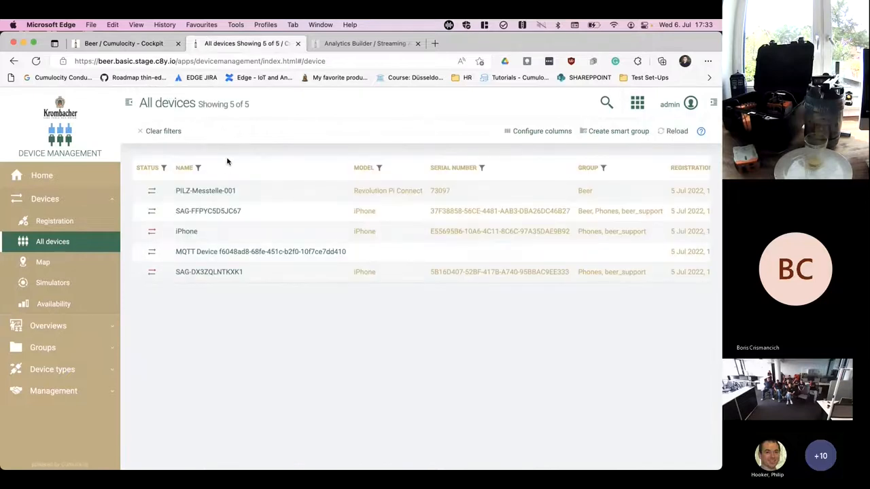
left_click(208, 210)
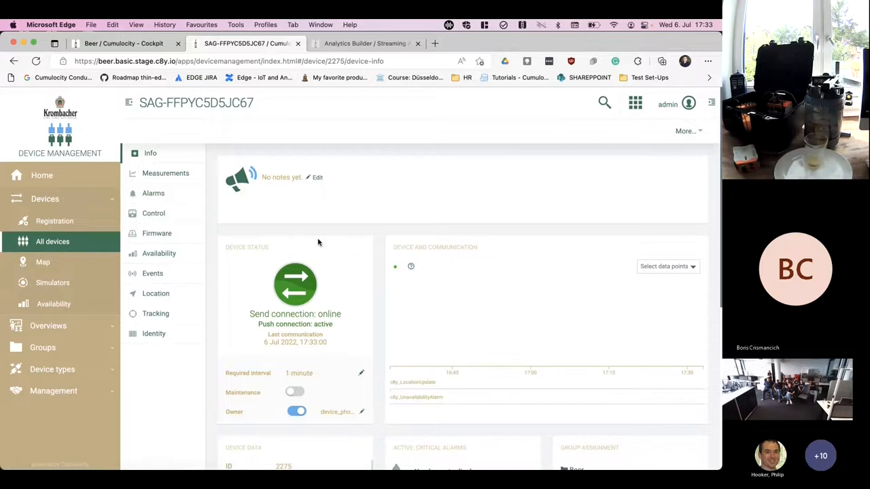
scroll("down", 3)
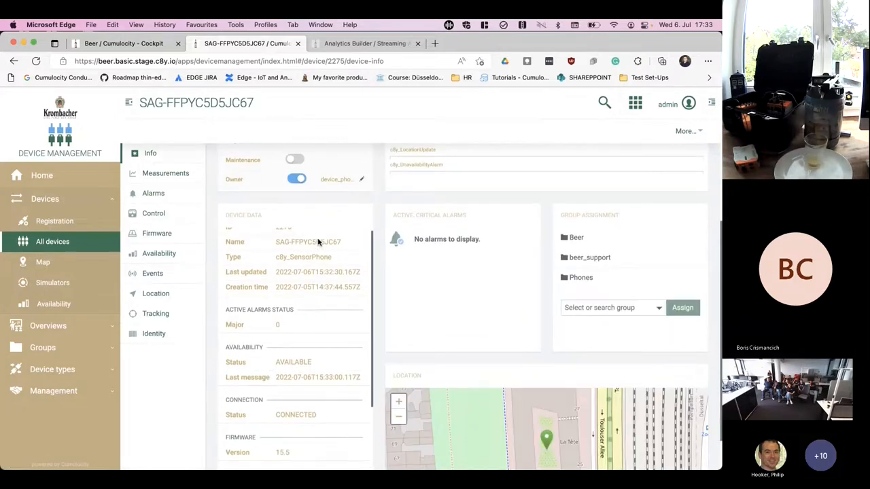
left_click(167, 173)
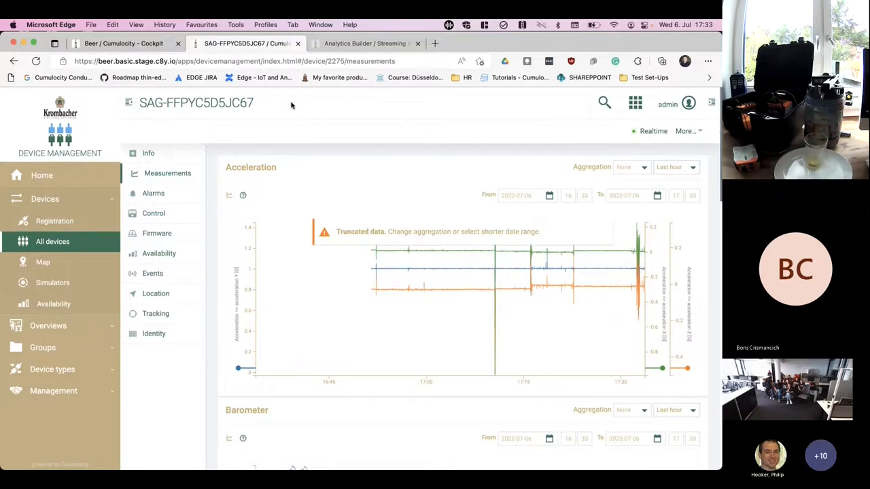
Inspect the Pour model's acceleration input block in Analytics Builder, then return to the Beer dashboard
left_click(364, 42)
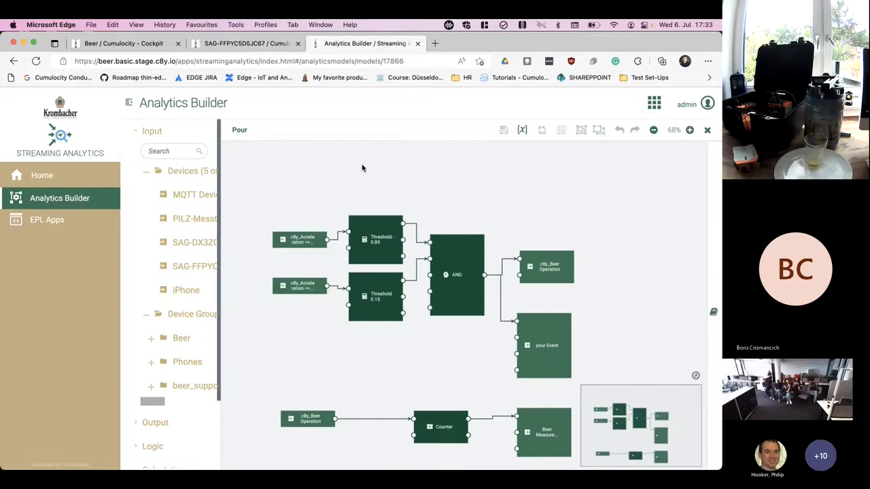
mouse_move(527, 198)
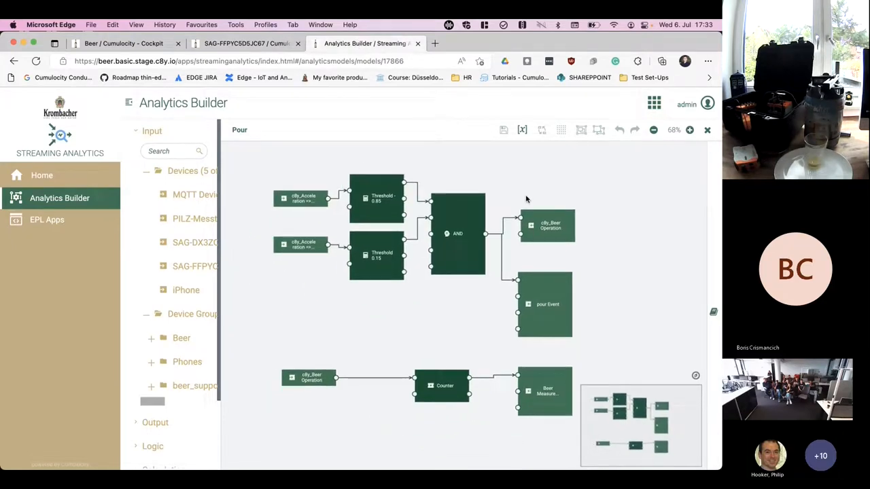
left_click(301, 199)
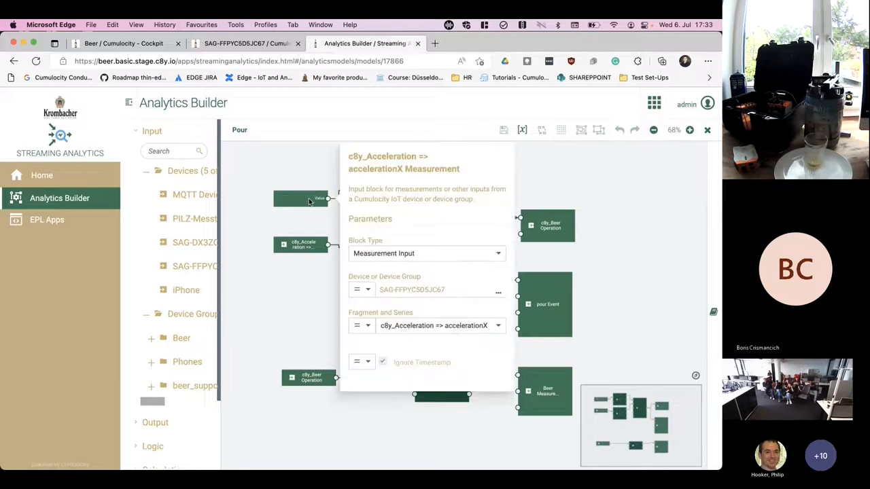
mouse_move(301, 179)
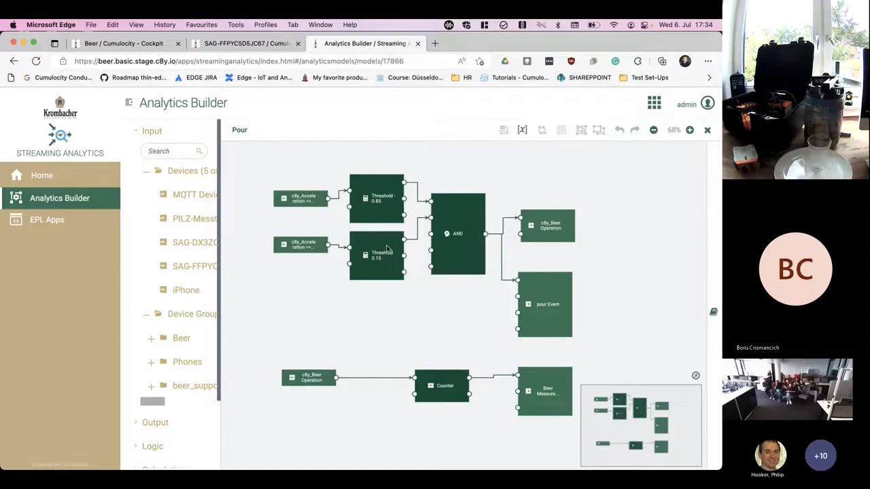
left_click(245, 42)
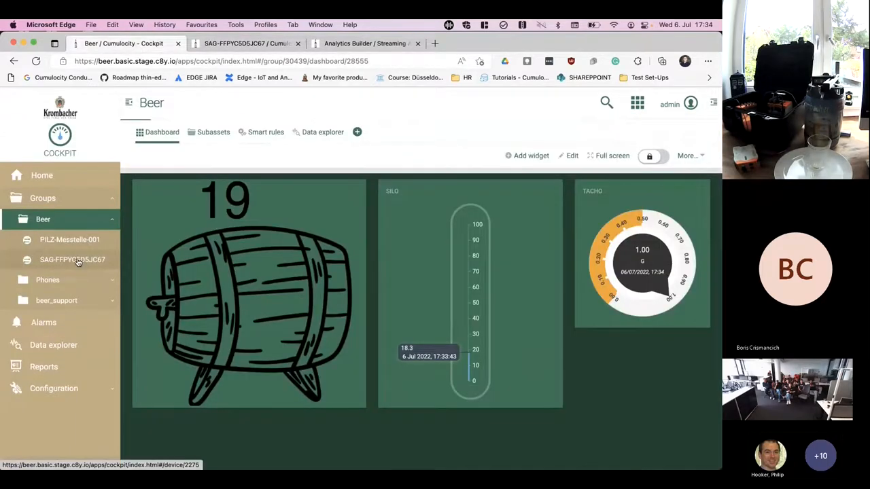
Show the SAG-FFPYC5D5JC67 Phone Sensor Dashboard with its map location and live acceleration chart
left_click(72, 260)
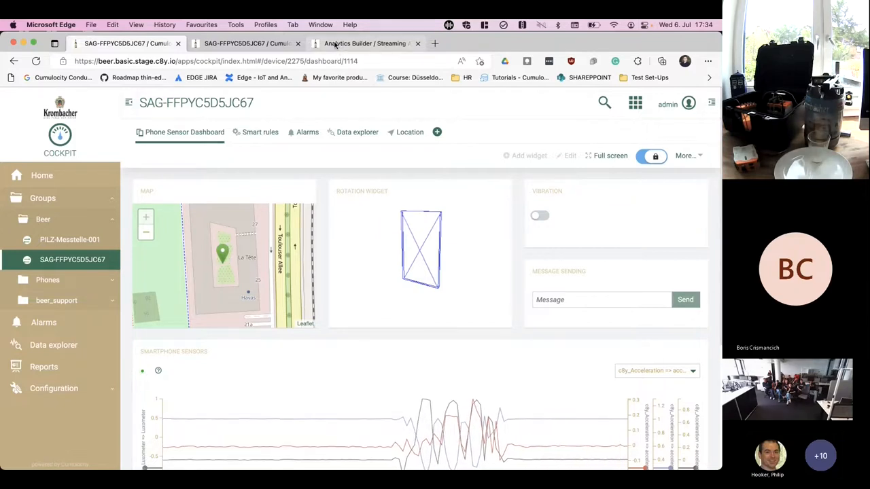
Review the Pour model in Analytics Builder, then show the Beer group dashboard in Cockpit
left_click(367, 43)
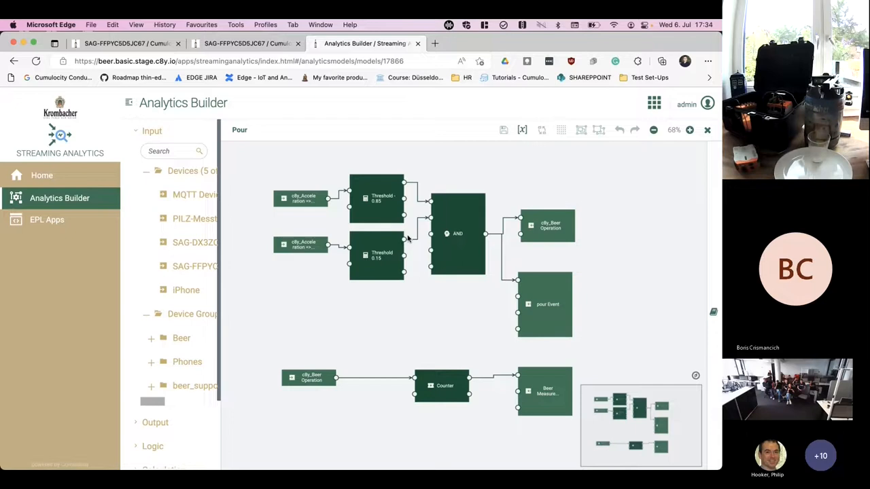
mouse_move(394, 235)
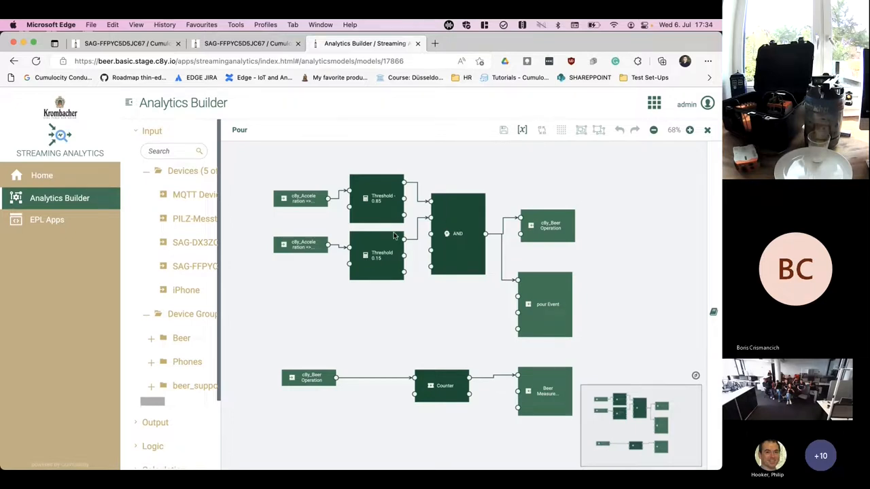
mouse_move(389, 290)
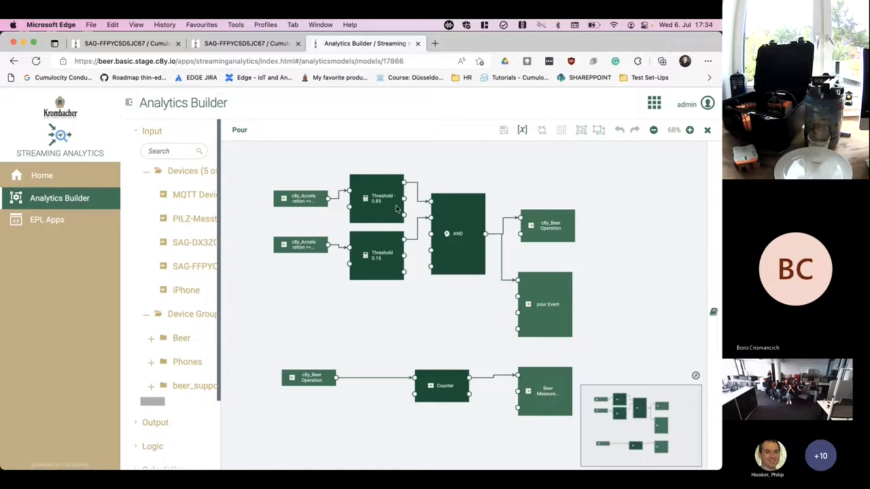
mouse_move(583, 246)
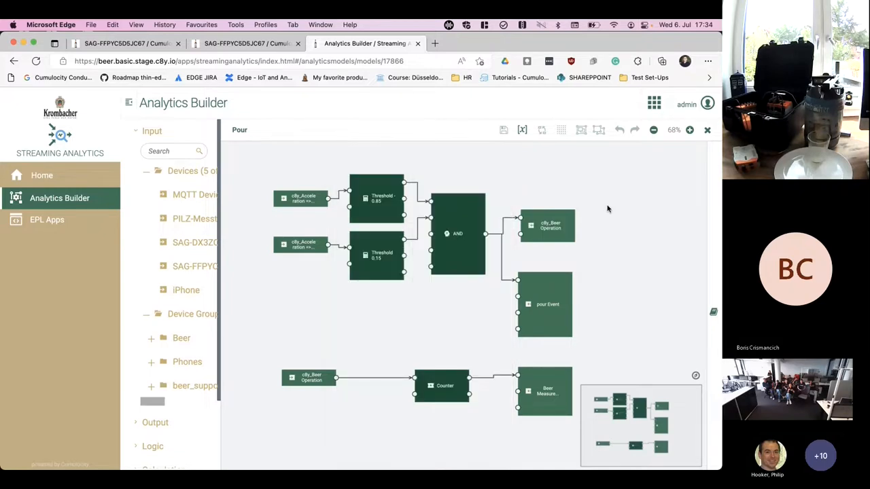
scroll("down", 3)
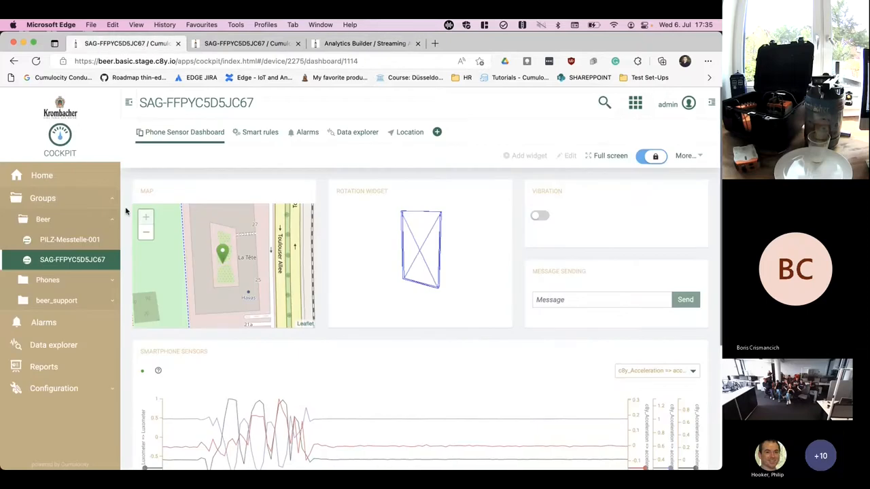
left_click(42, 219)
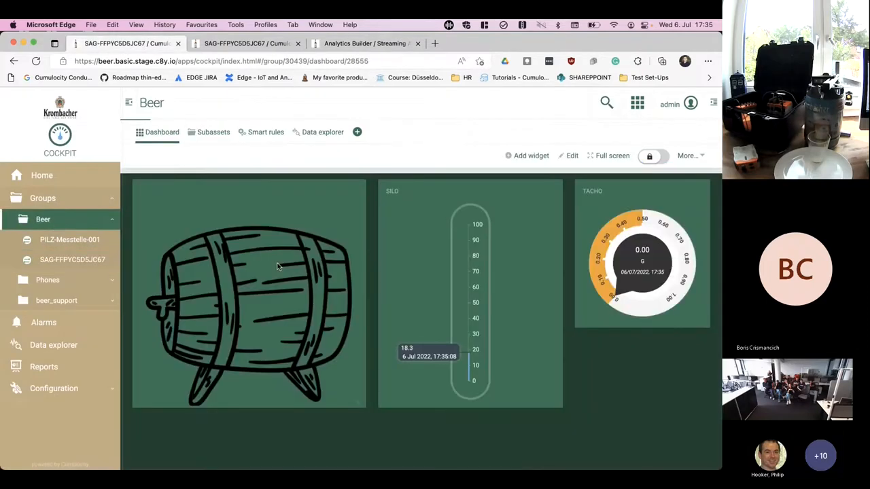